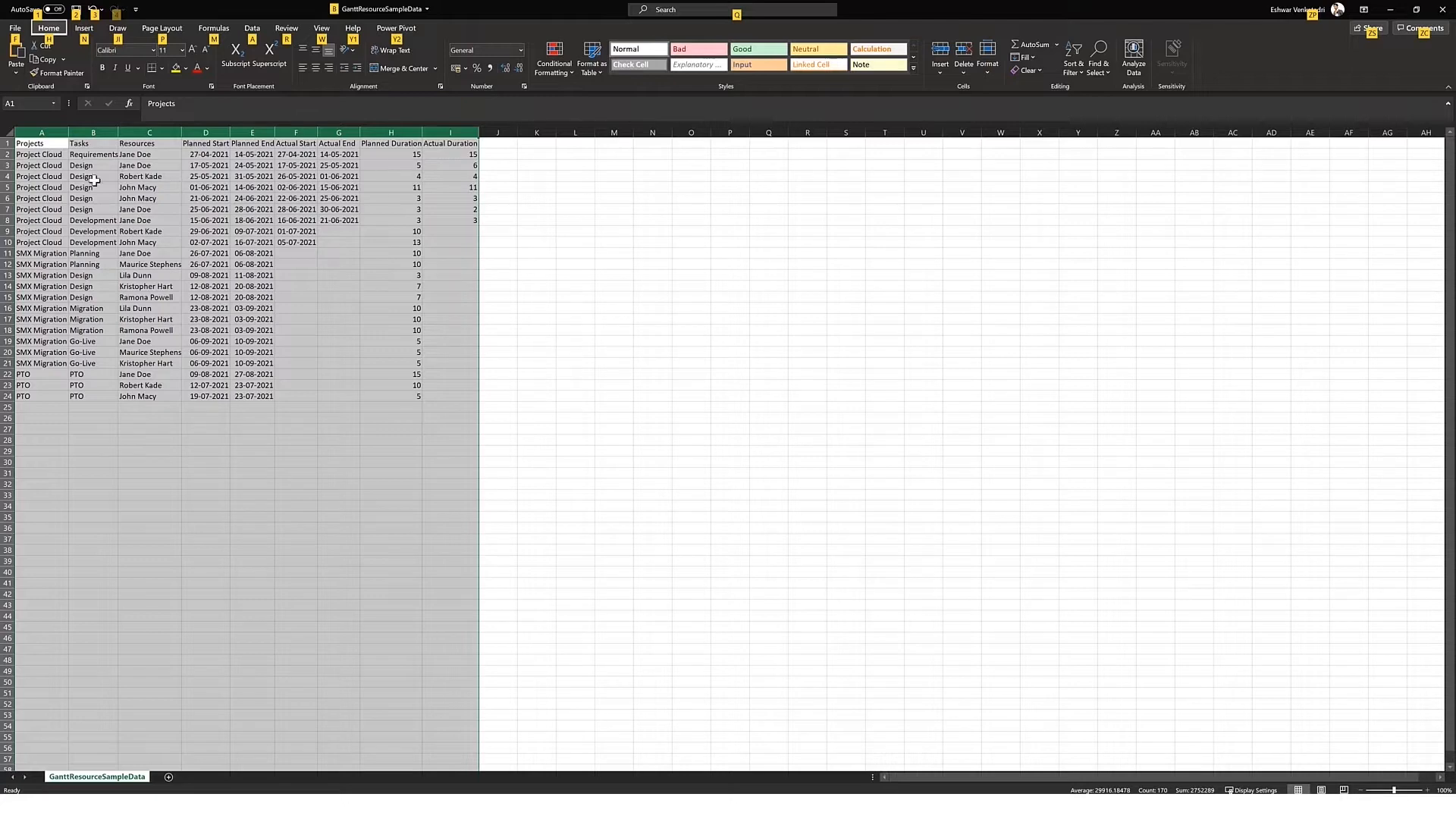
Step: Review the Design task rows in the GanttResourceSampleData sheet, then return to Power BI
click(82, 176)
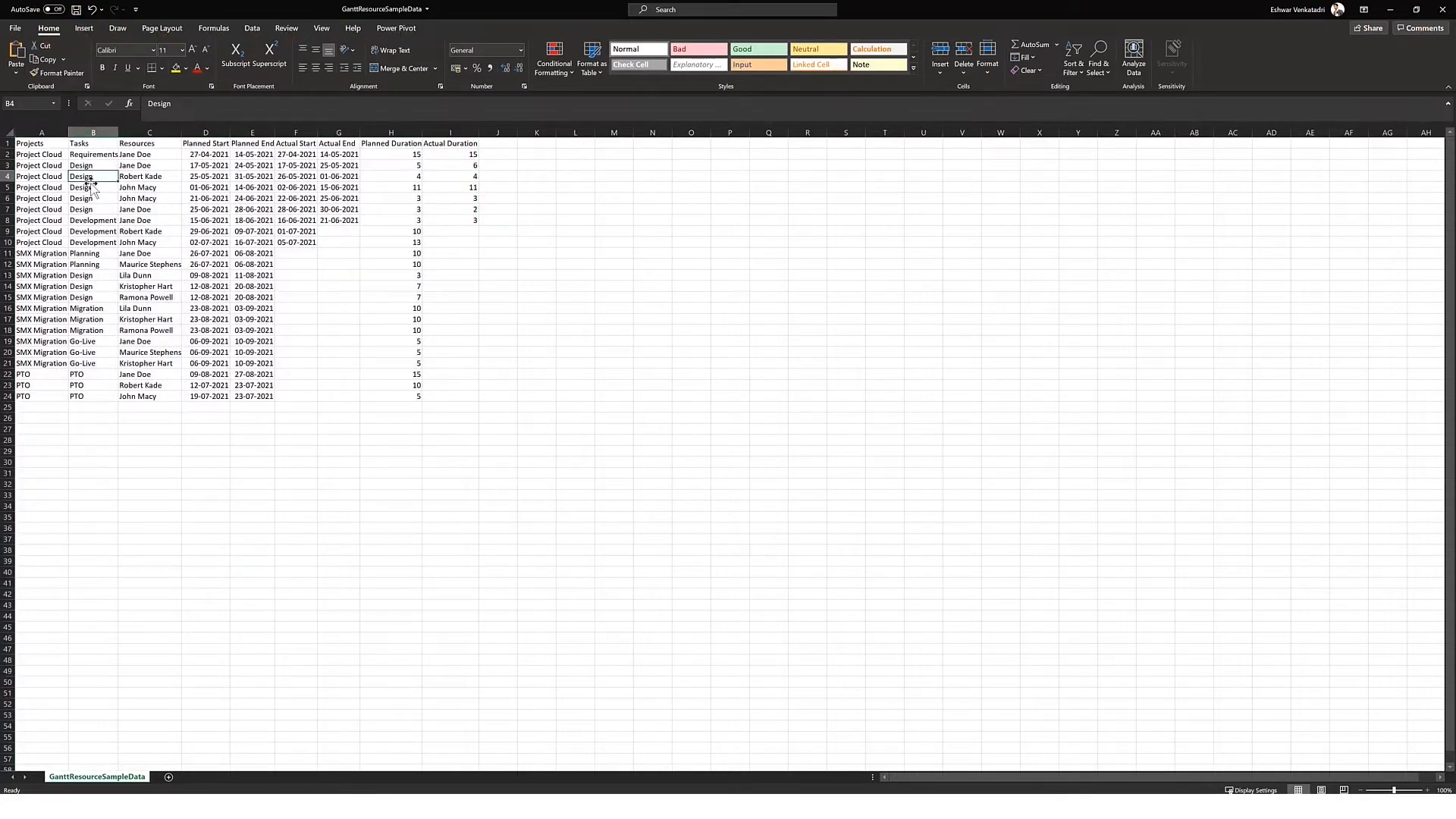
mouse_move(168, 167)
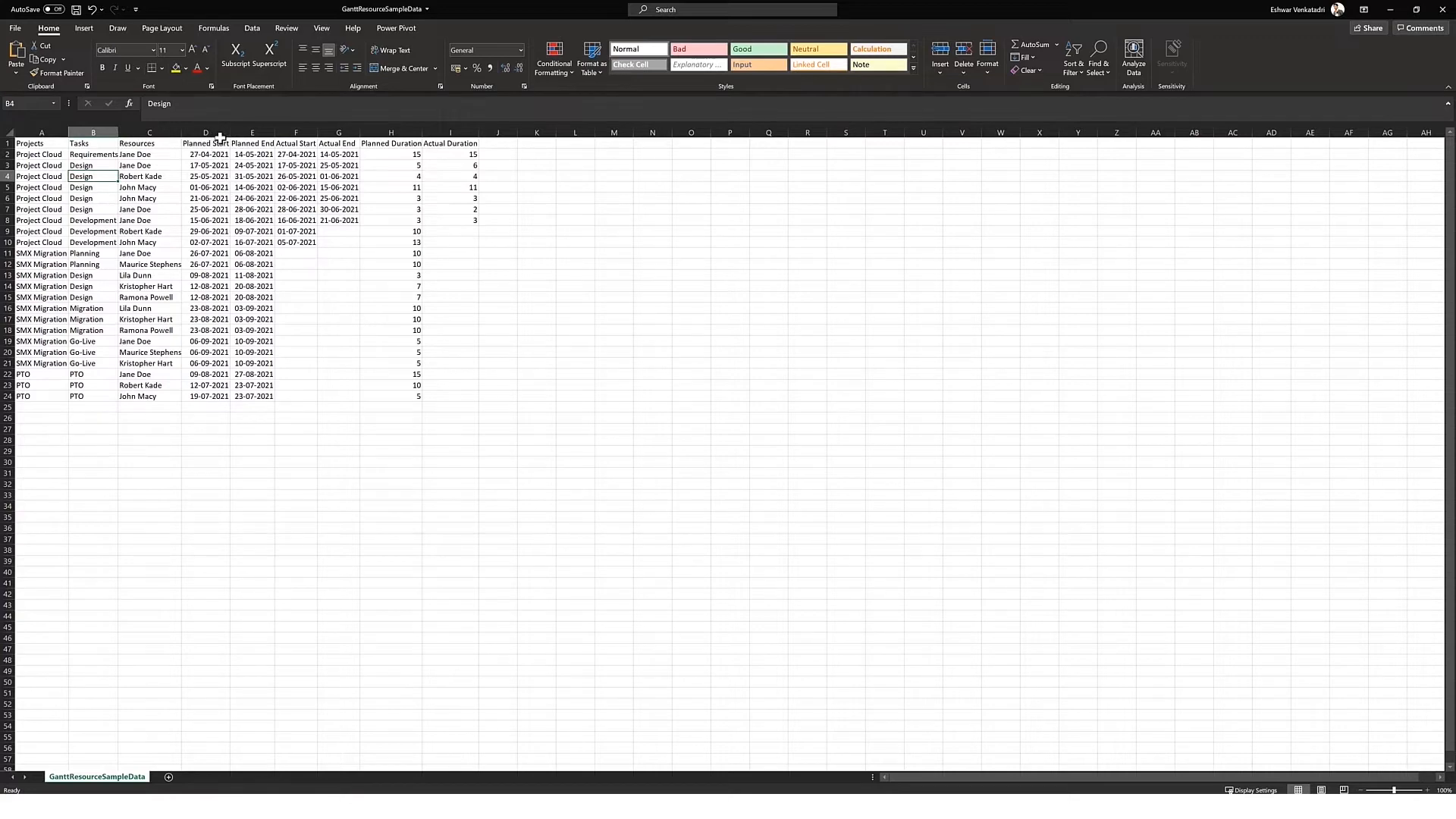
click(295, 142)
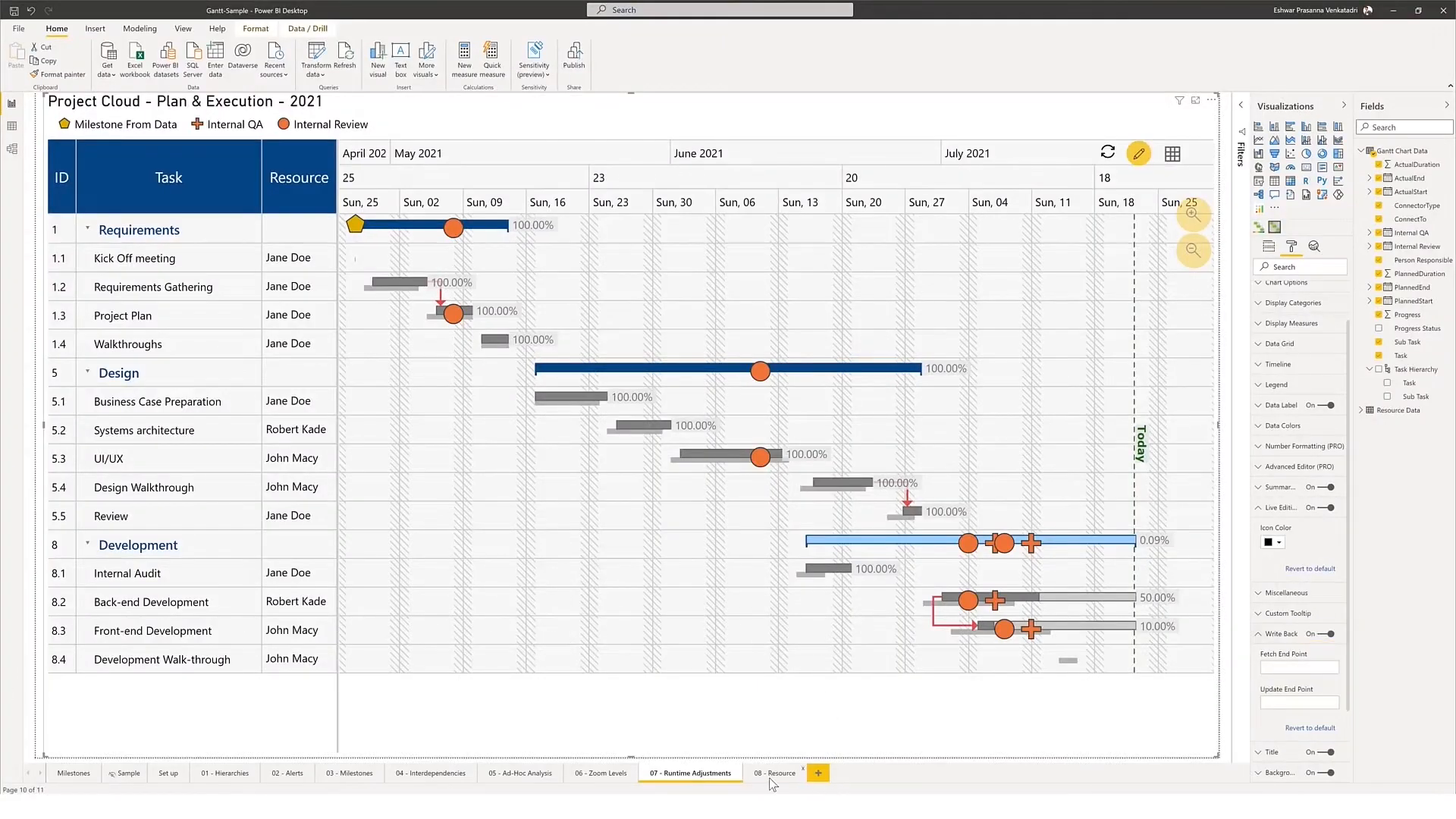
Step: Open the '08 - Resource' page and select its resource Gantt visual
click(776, 772)
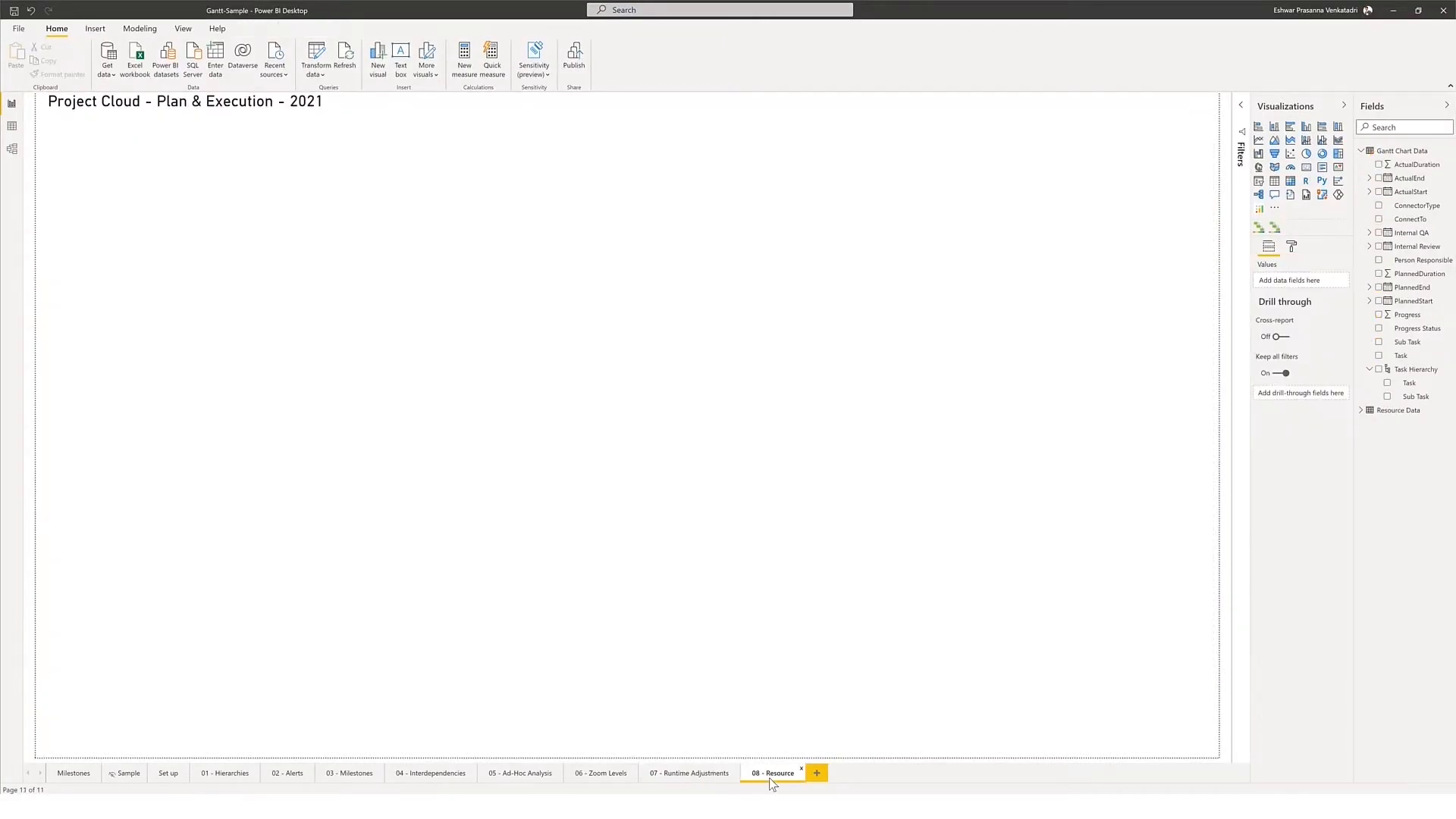
click(775, 772)
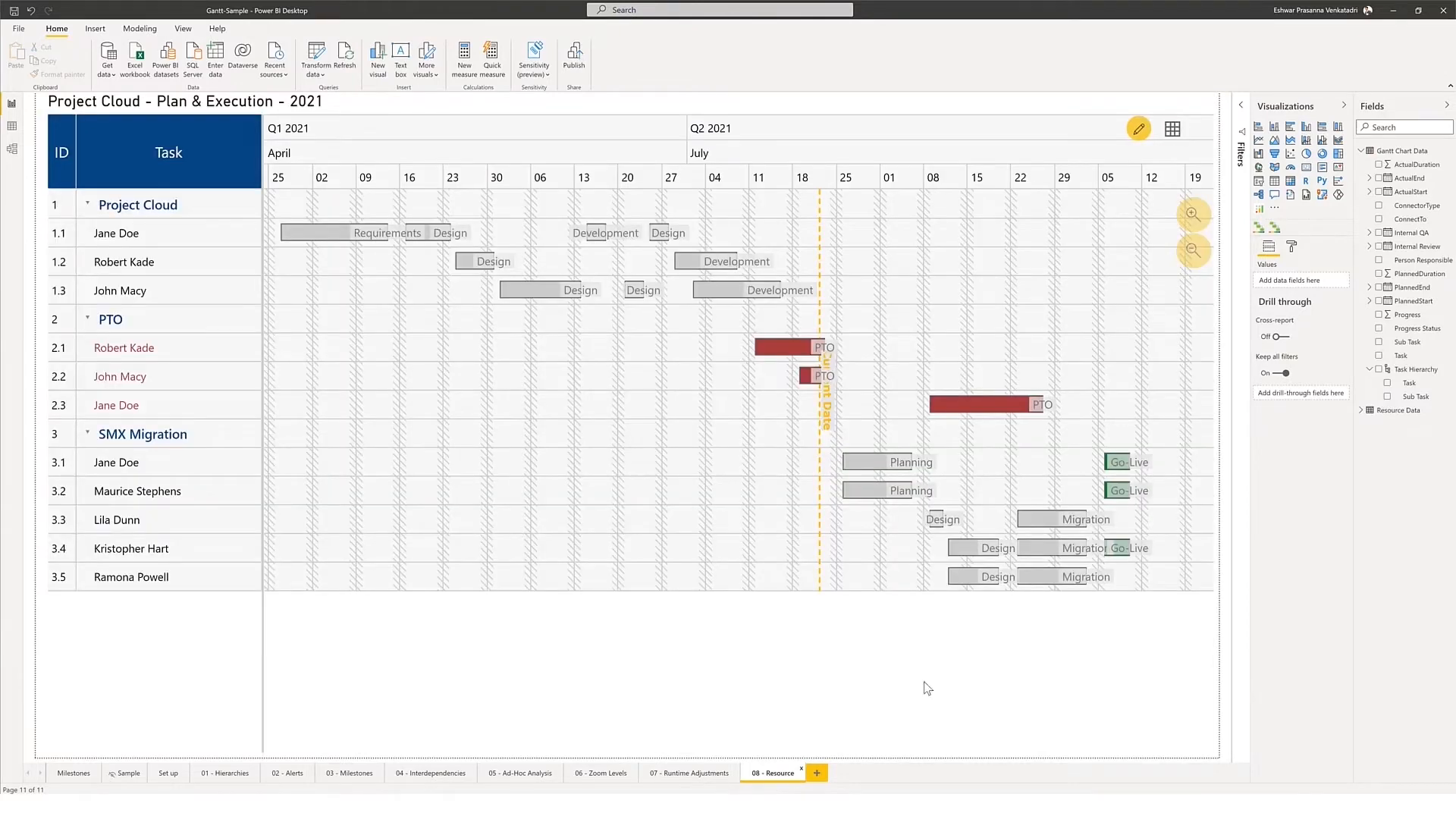
mouse_move(481, 464)
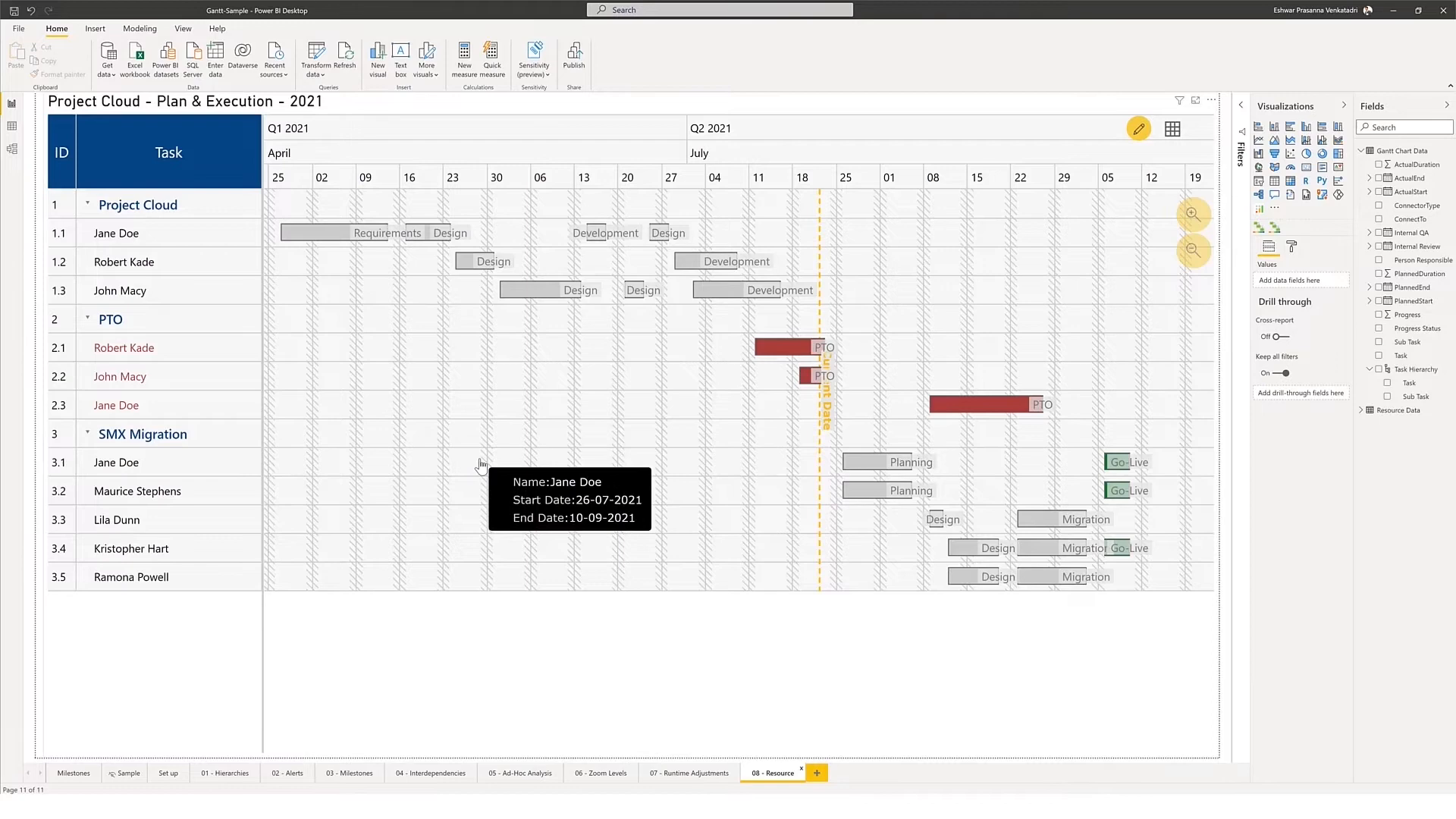
mouse_move(1288, 293)
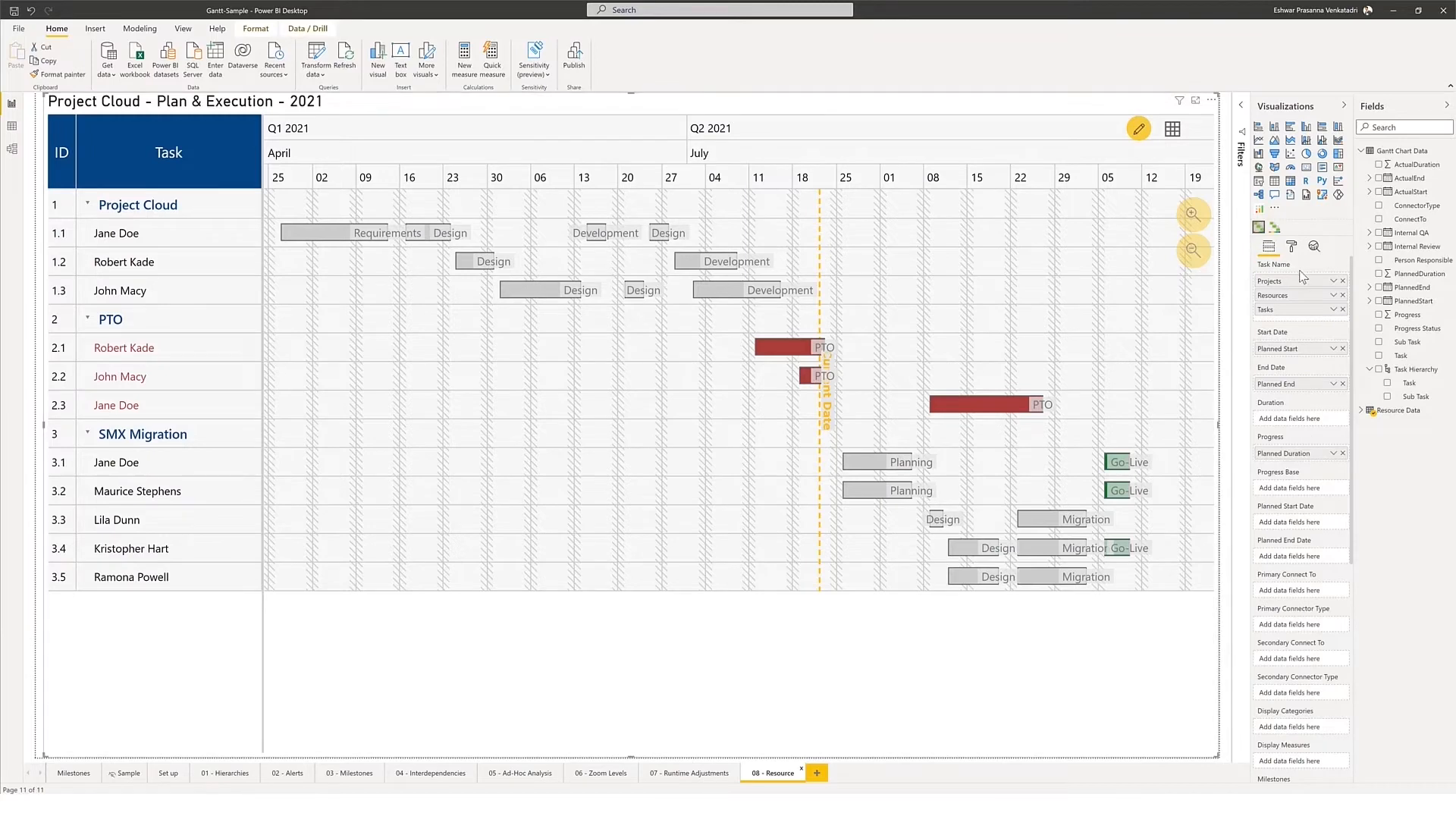
Step: Check in the Format pane's Chart Options that Chart Type is GanttResource
click(1291, 246)
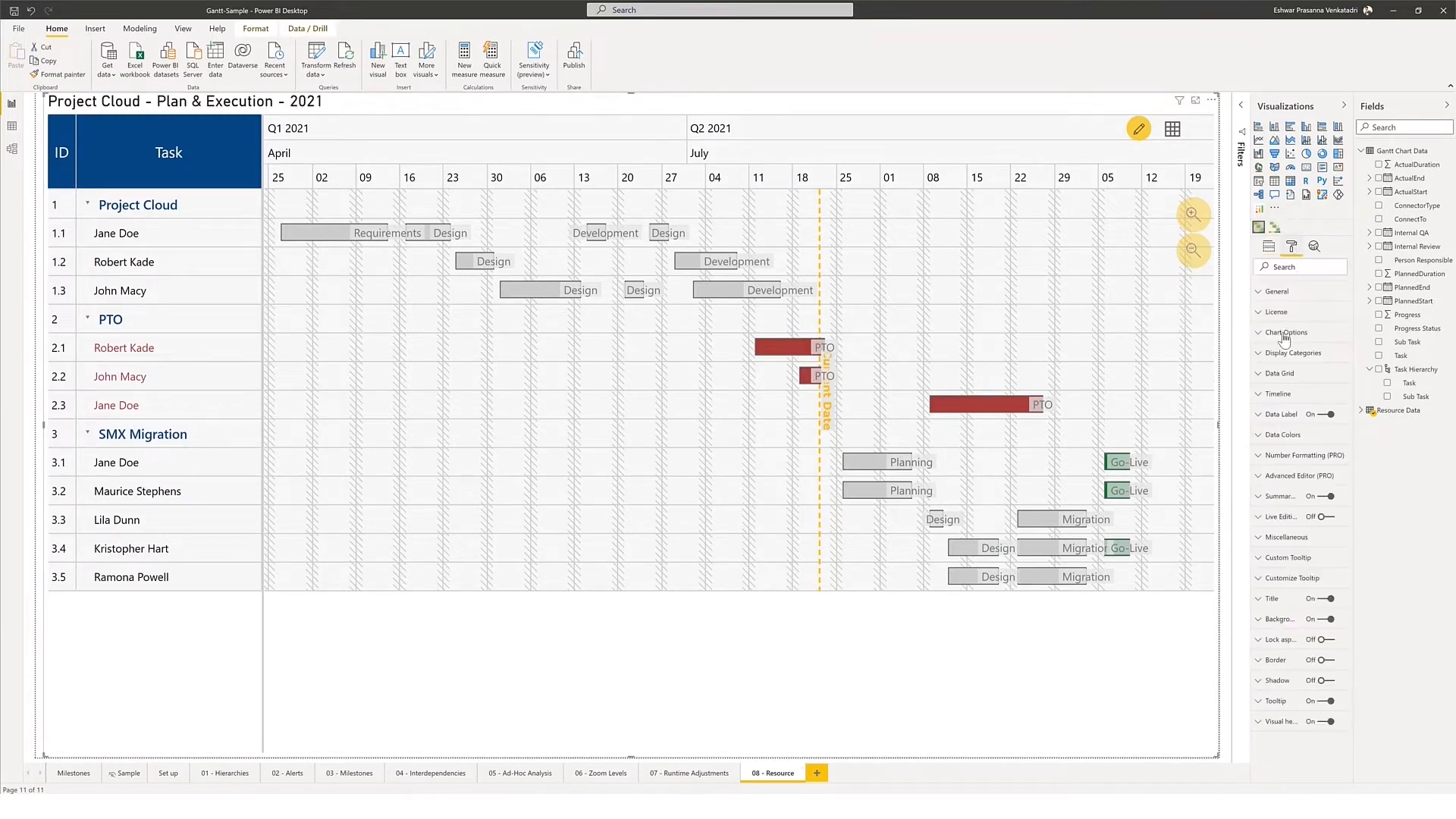
click(1286, 332)
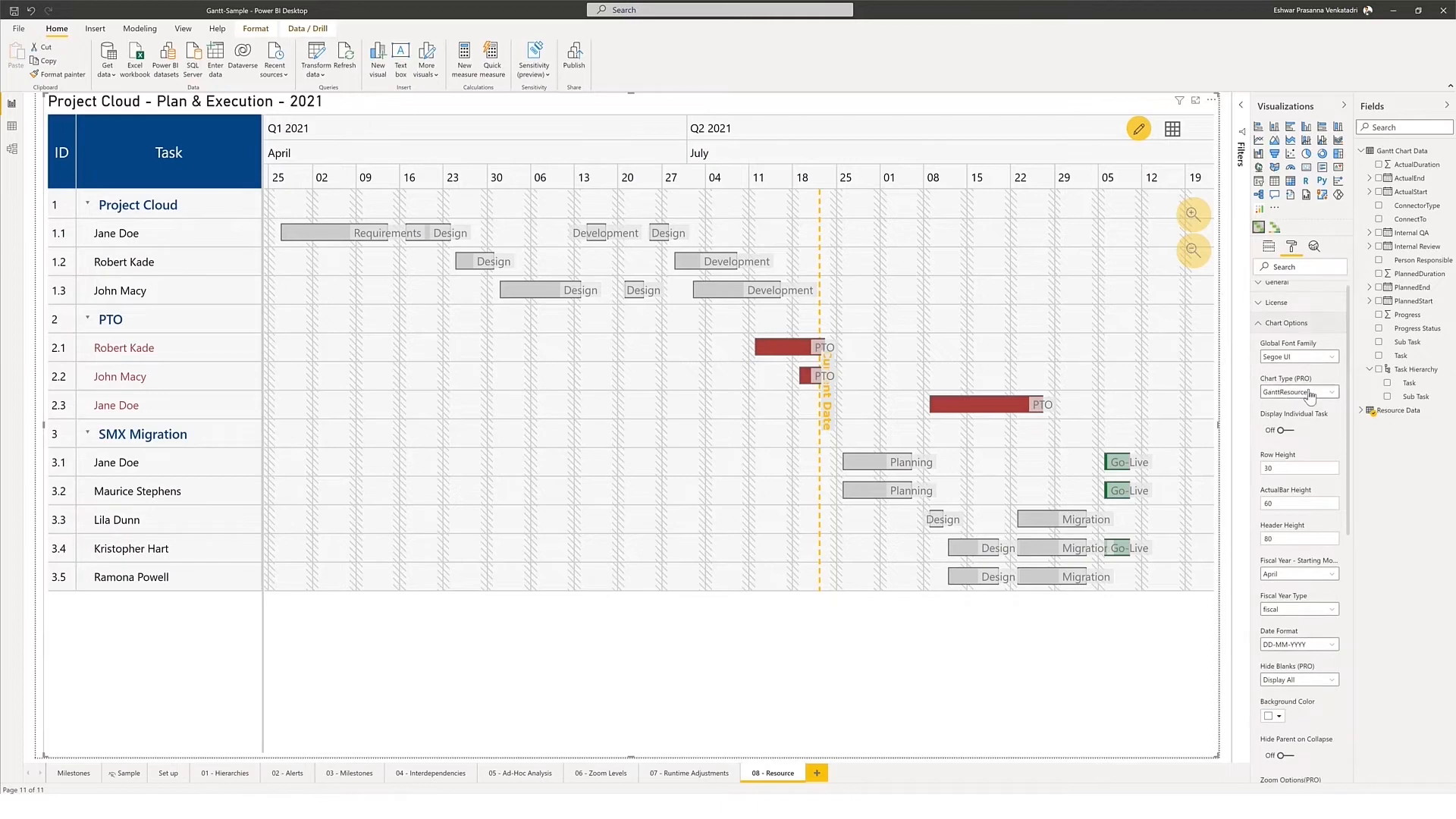
click(1328, 391)
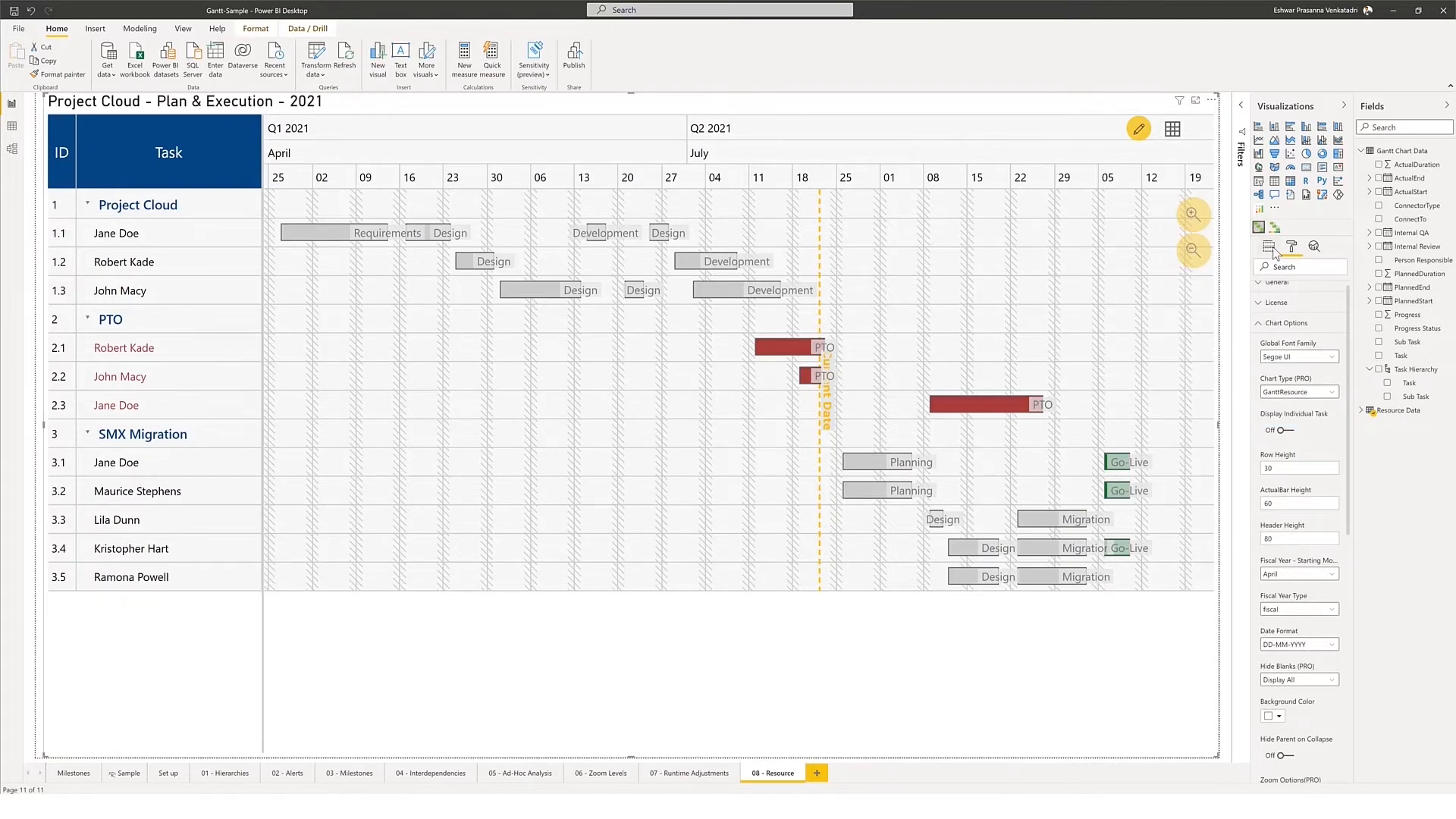
Step: Review the Fields wells: Projects, Resources, Tasks with Planned Start, End and Duration
click(1267, 246)
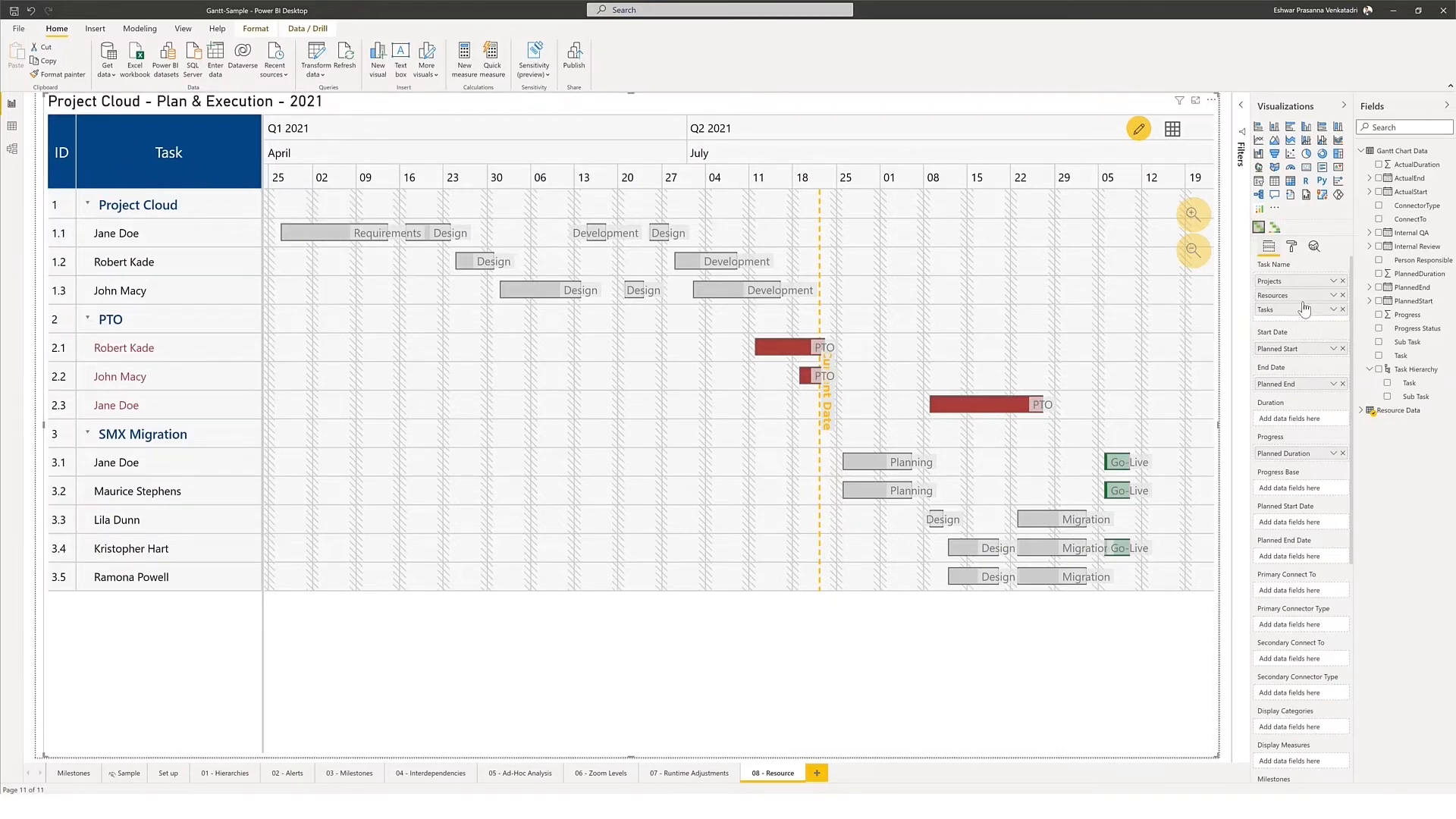
mouse_move(607, 209)
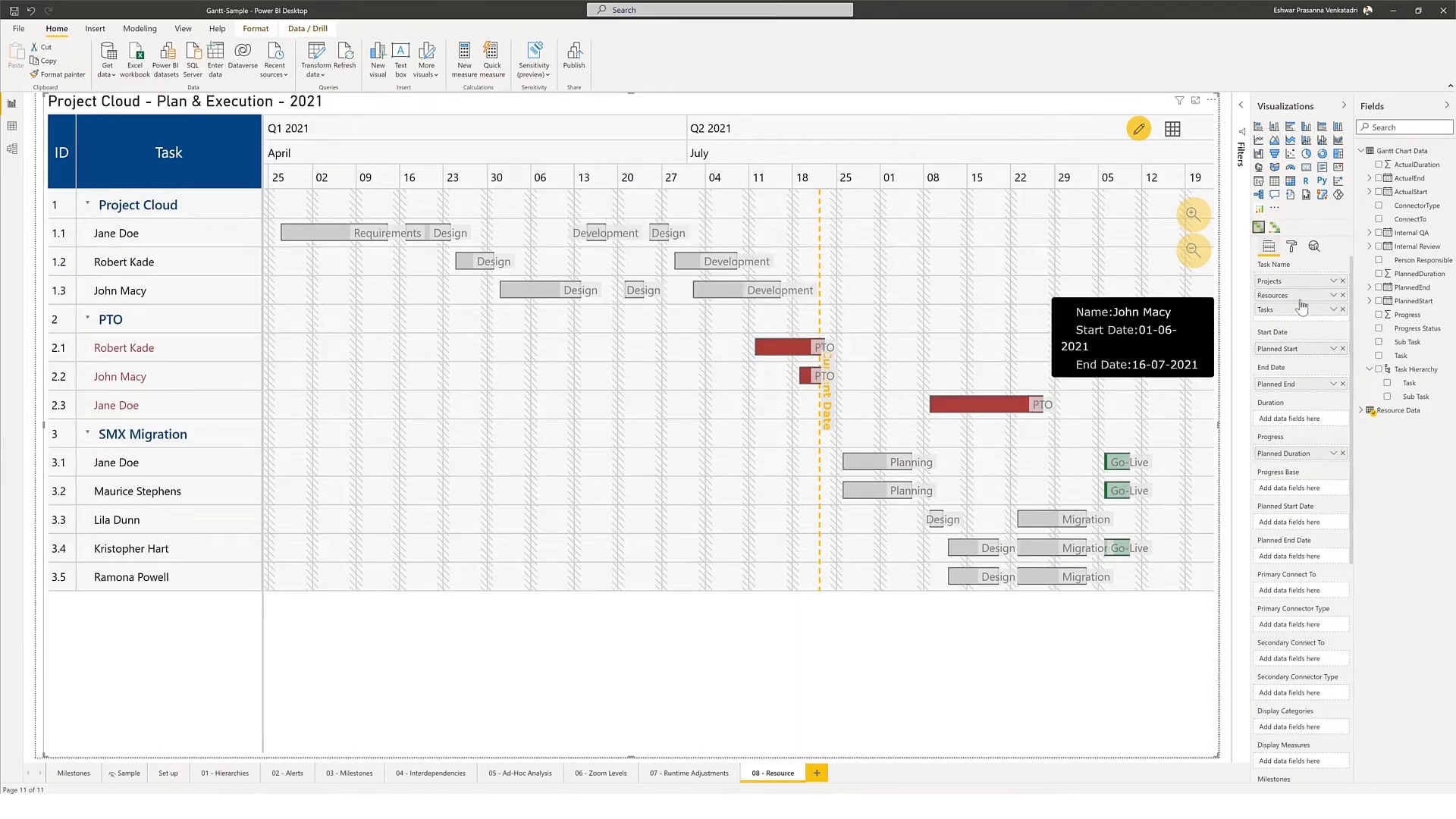
mouse_move(1317, 348)
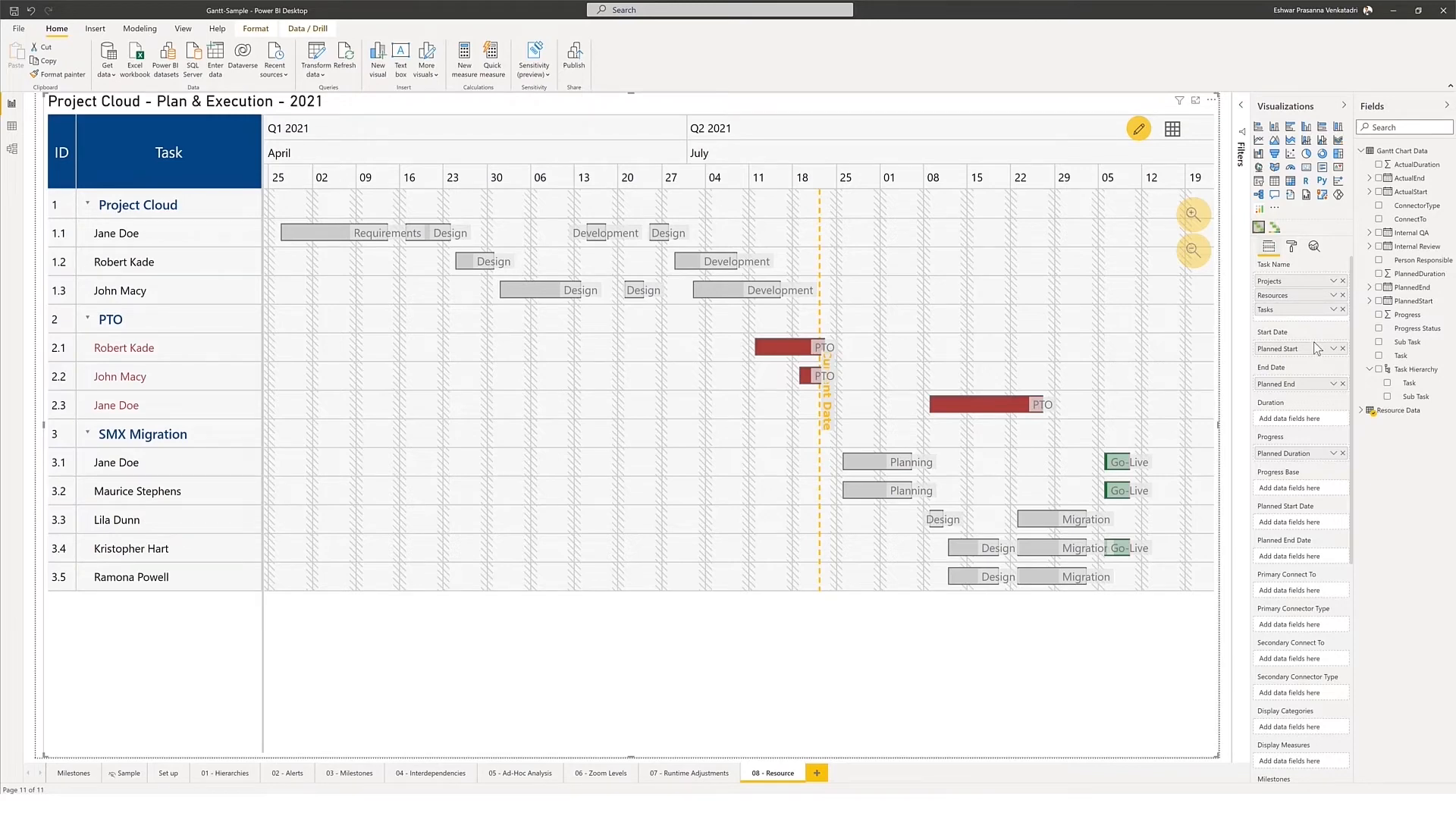
mouse_move(320, 276)
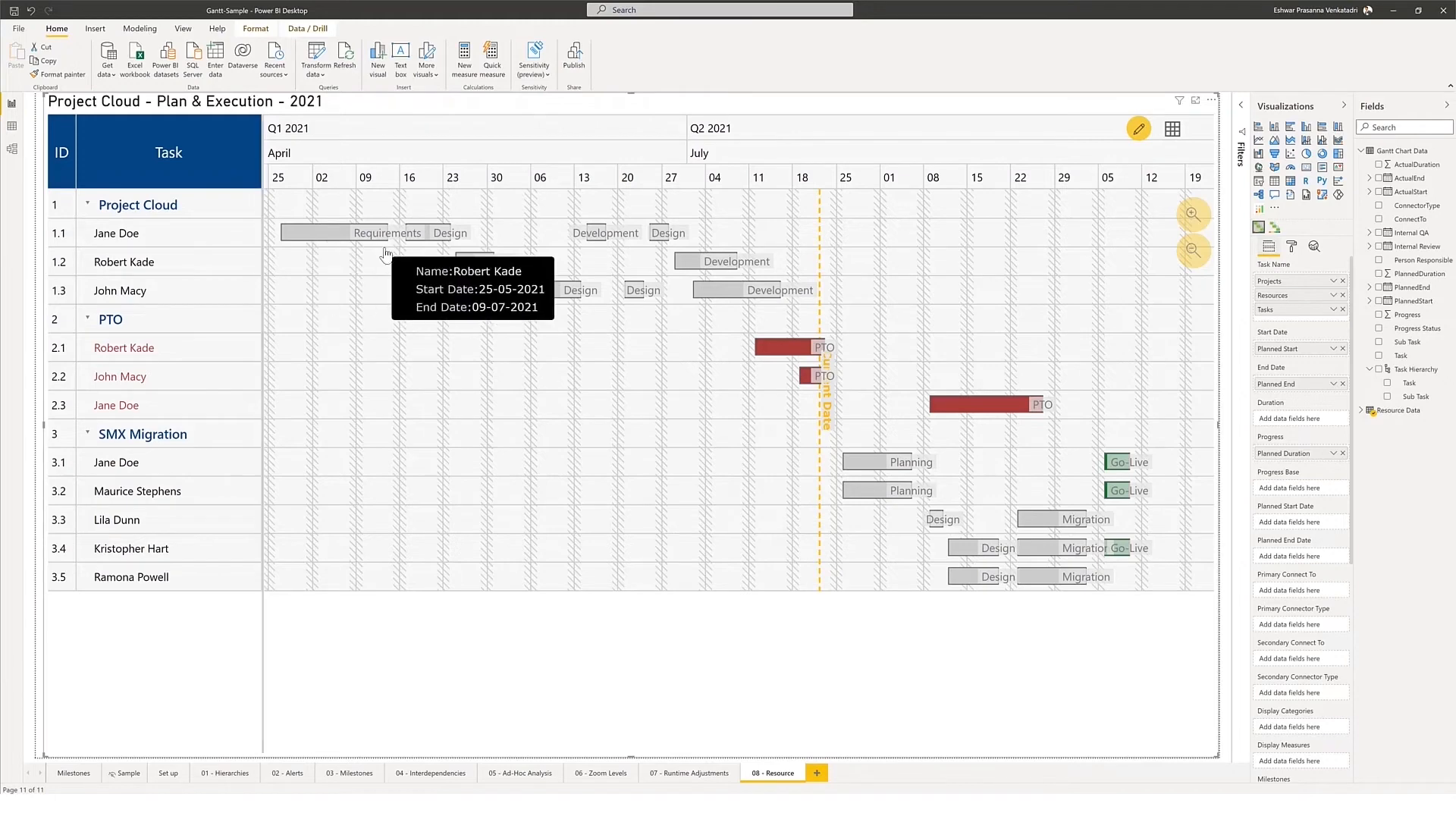
mouse_move(127, 254)
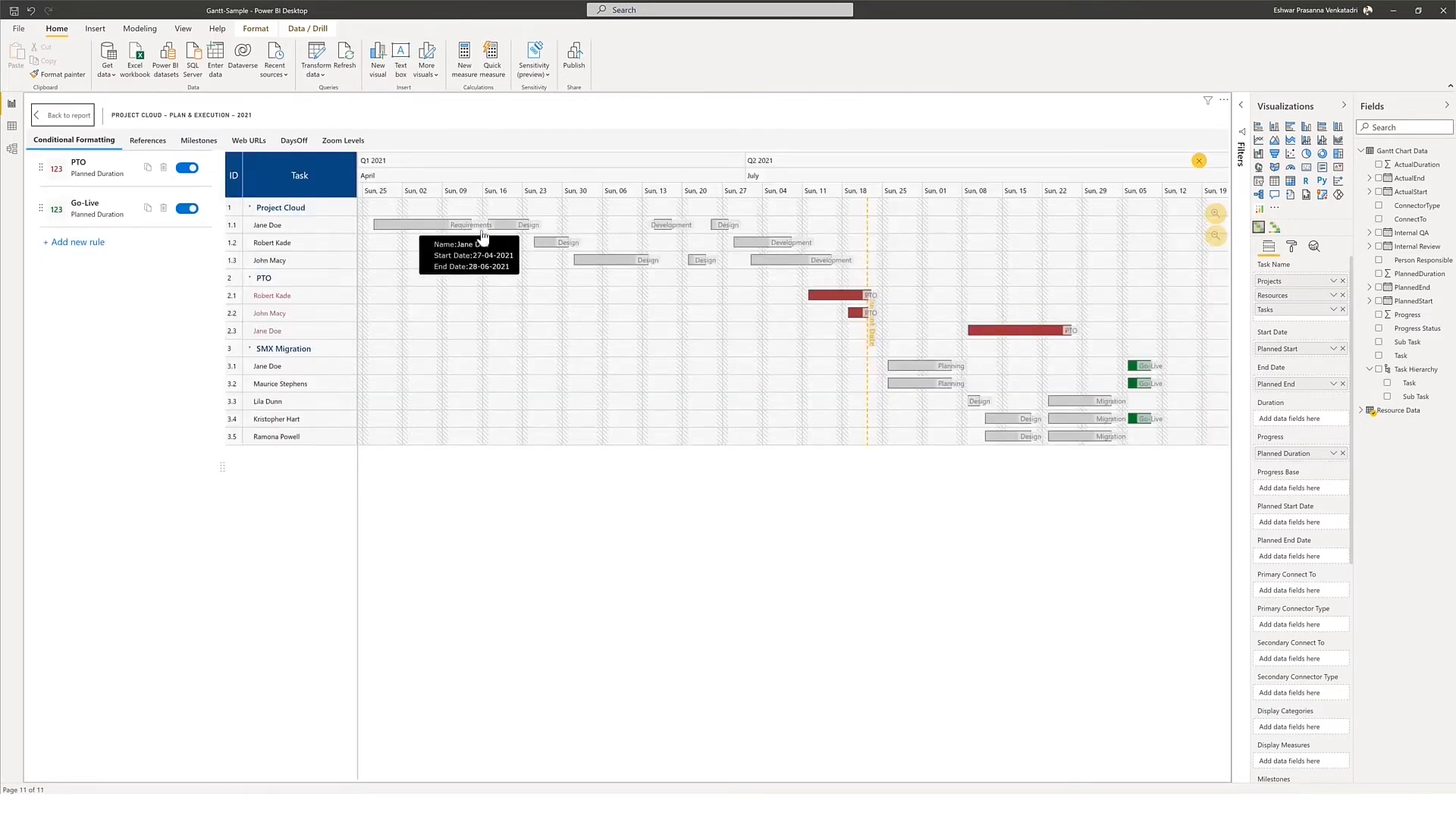
mouse_move(317, 231)
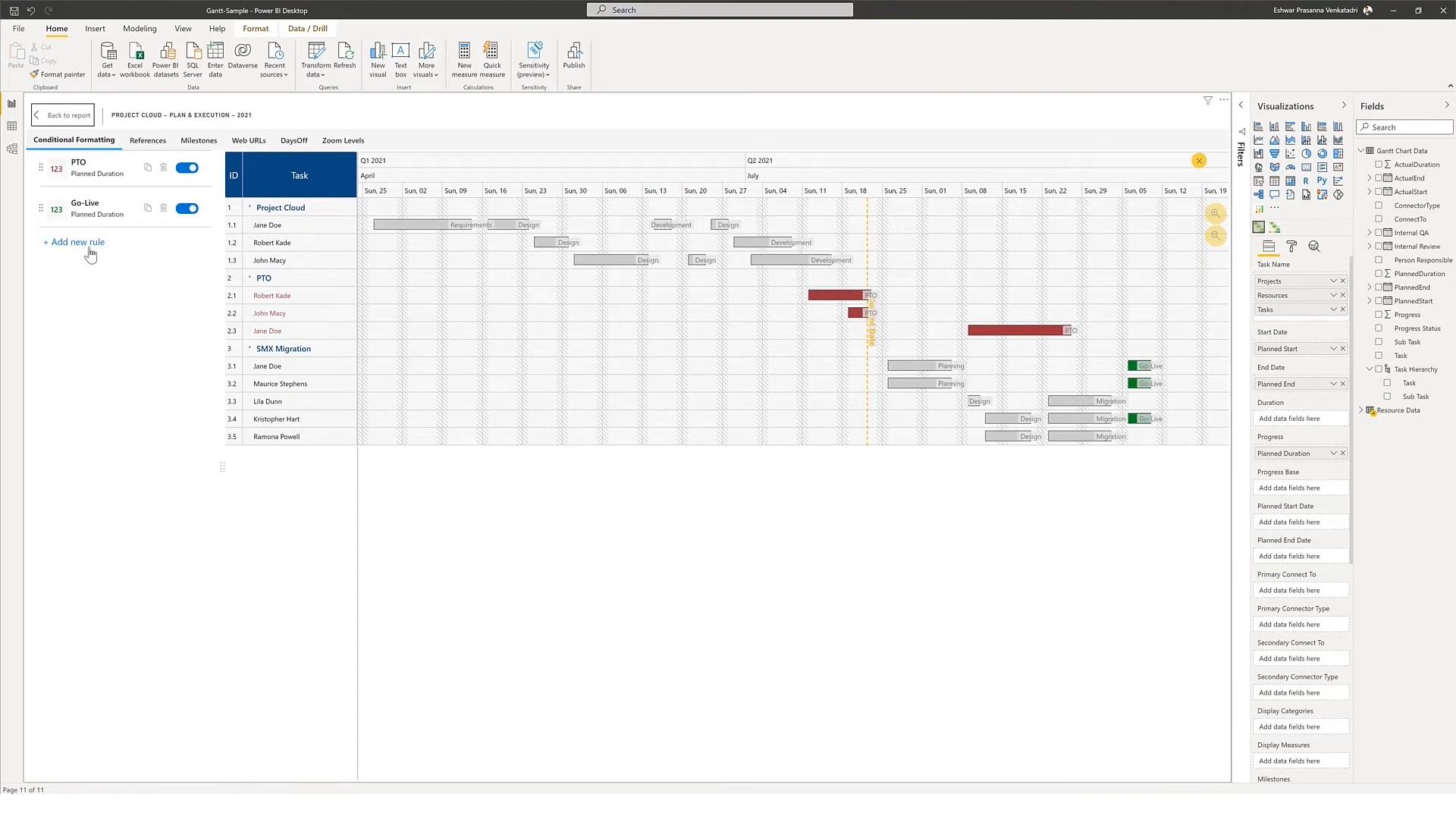
Step: Add a new conditional formatting rule beside the PTO and Go-Live rules
click(72, 241)
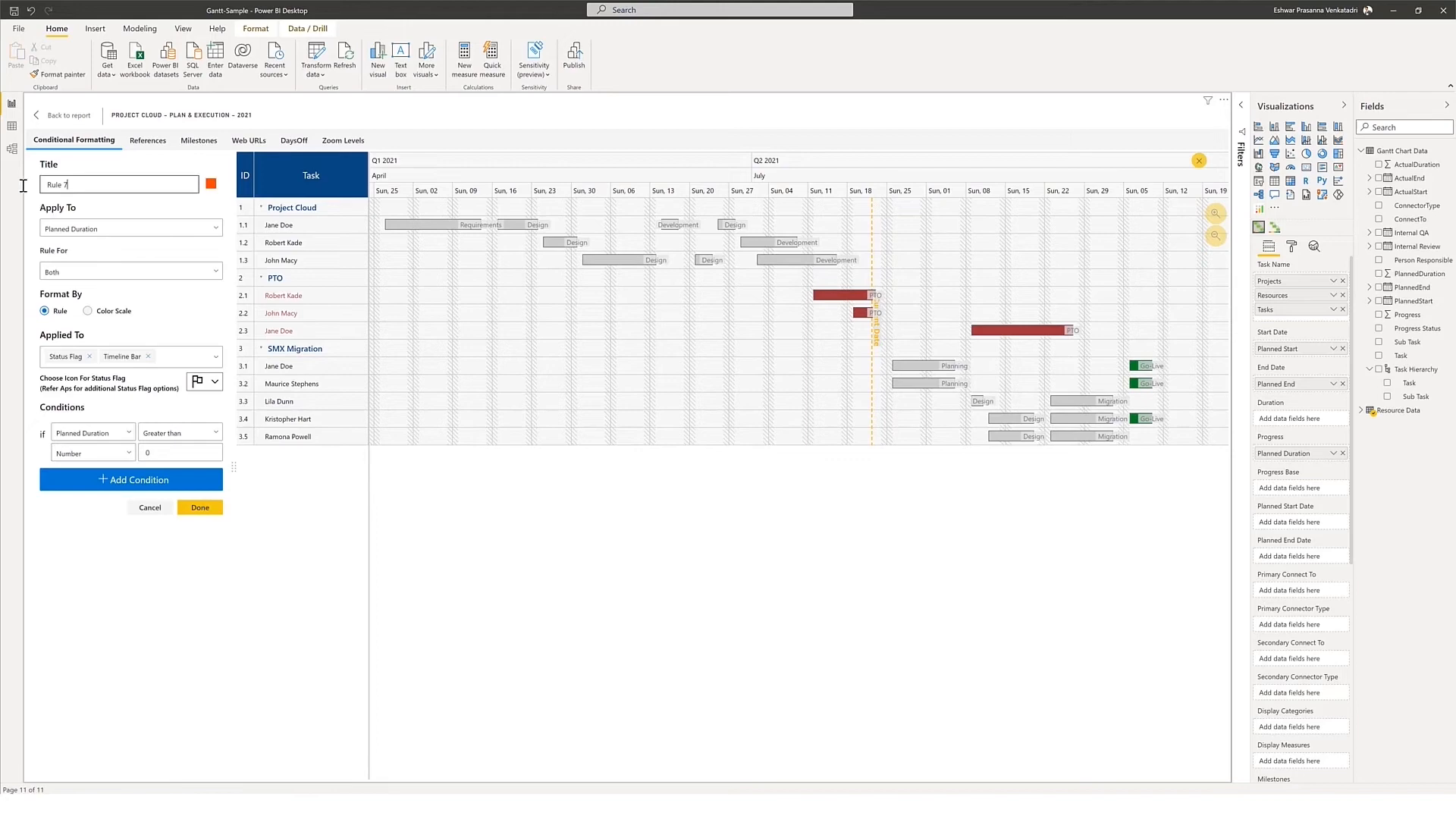
Step: Title the rule 'Project Cloud', colour it dark blue, applied to timeline bars only
text(Project Cloud)
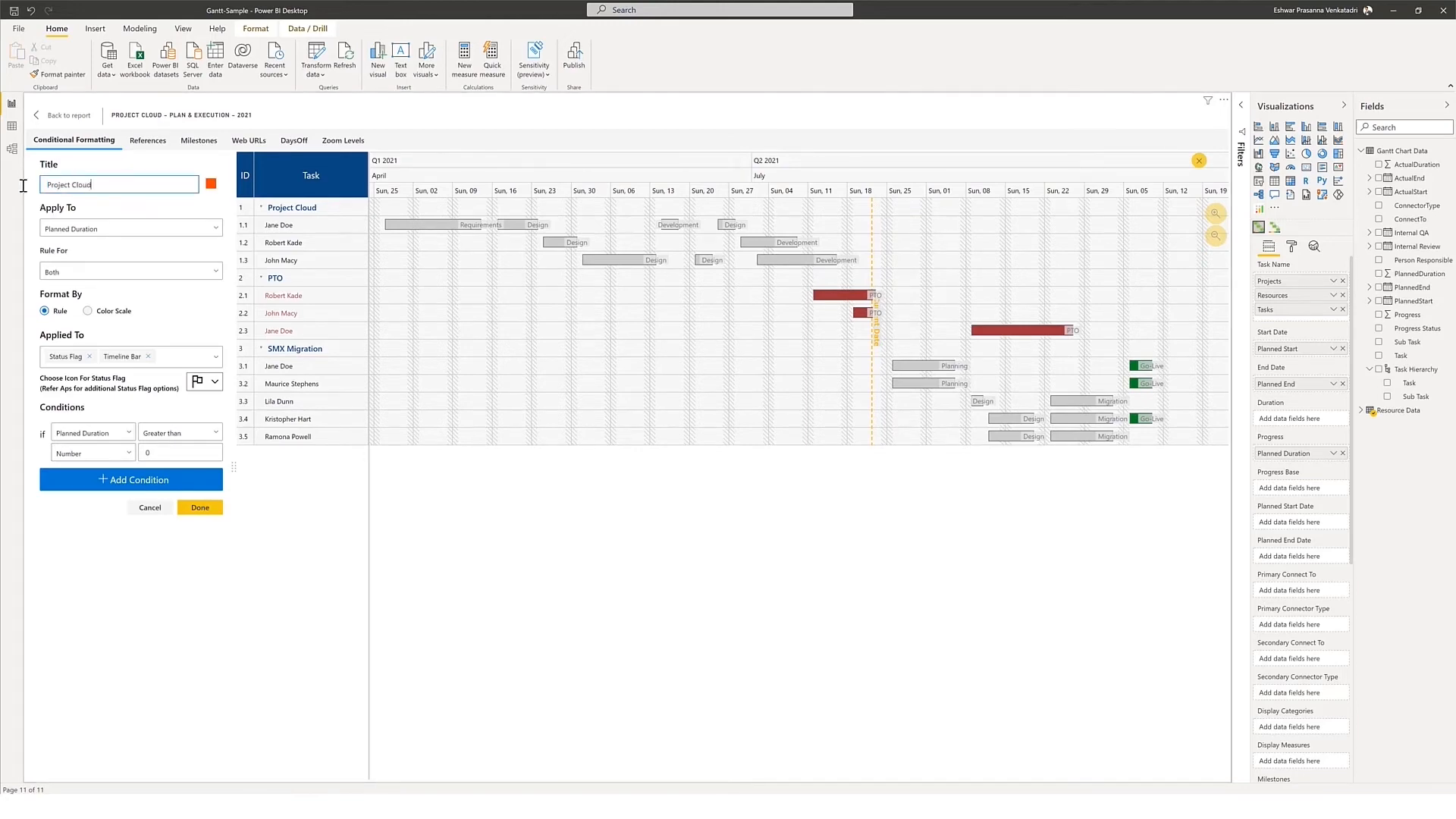
click(232, 183)
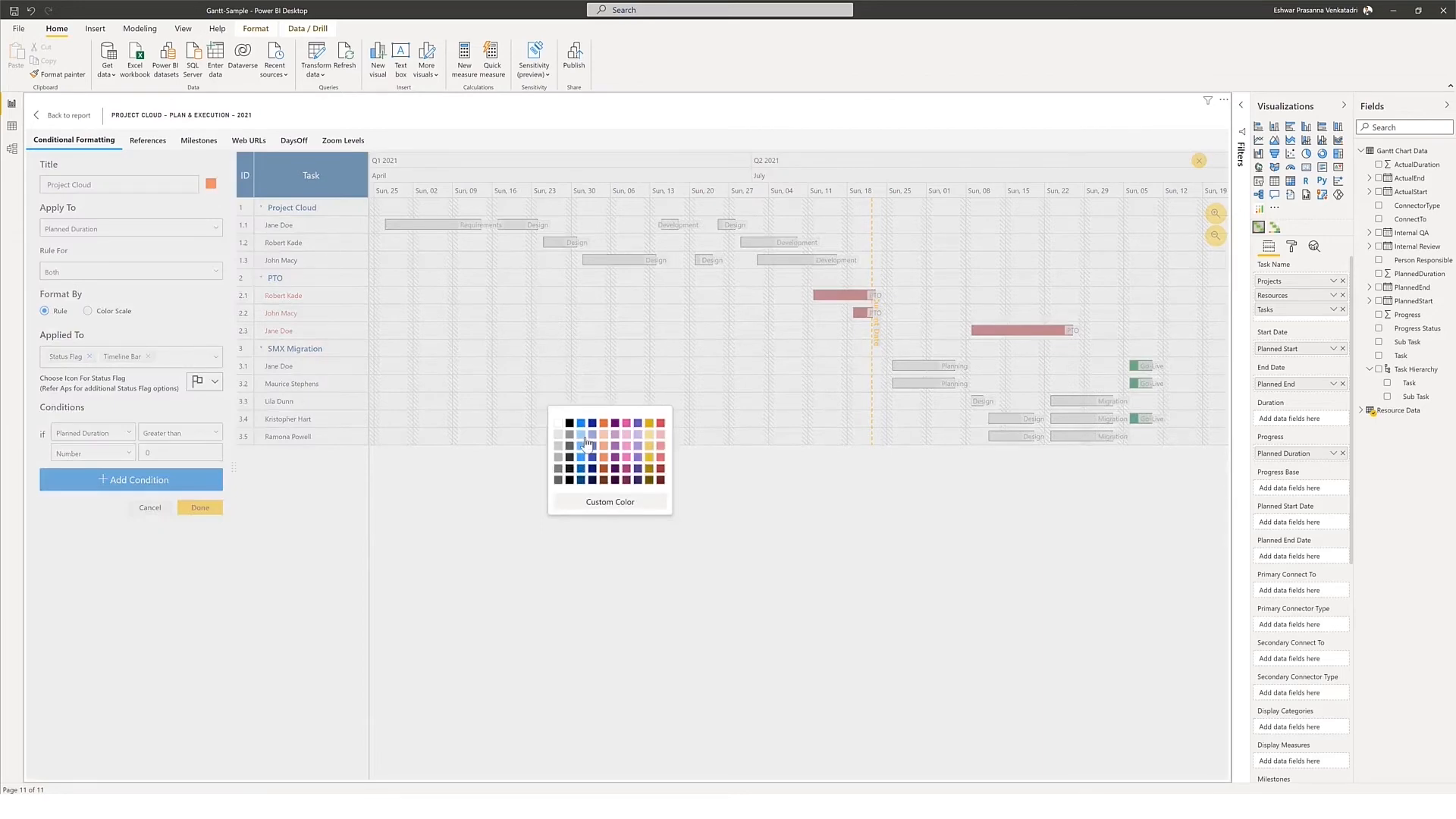
click(580, 442)
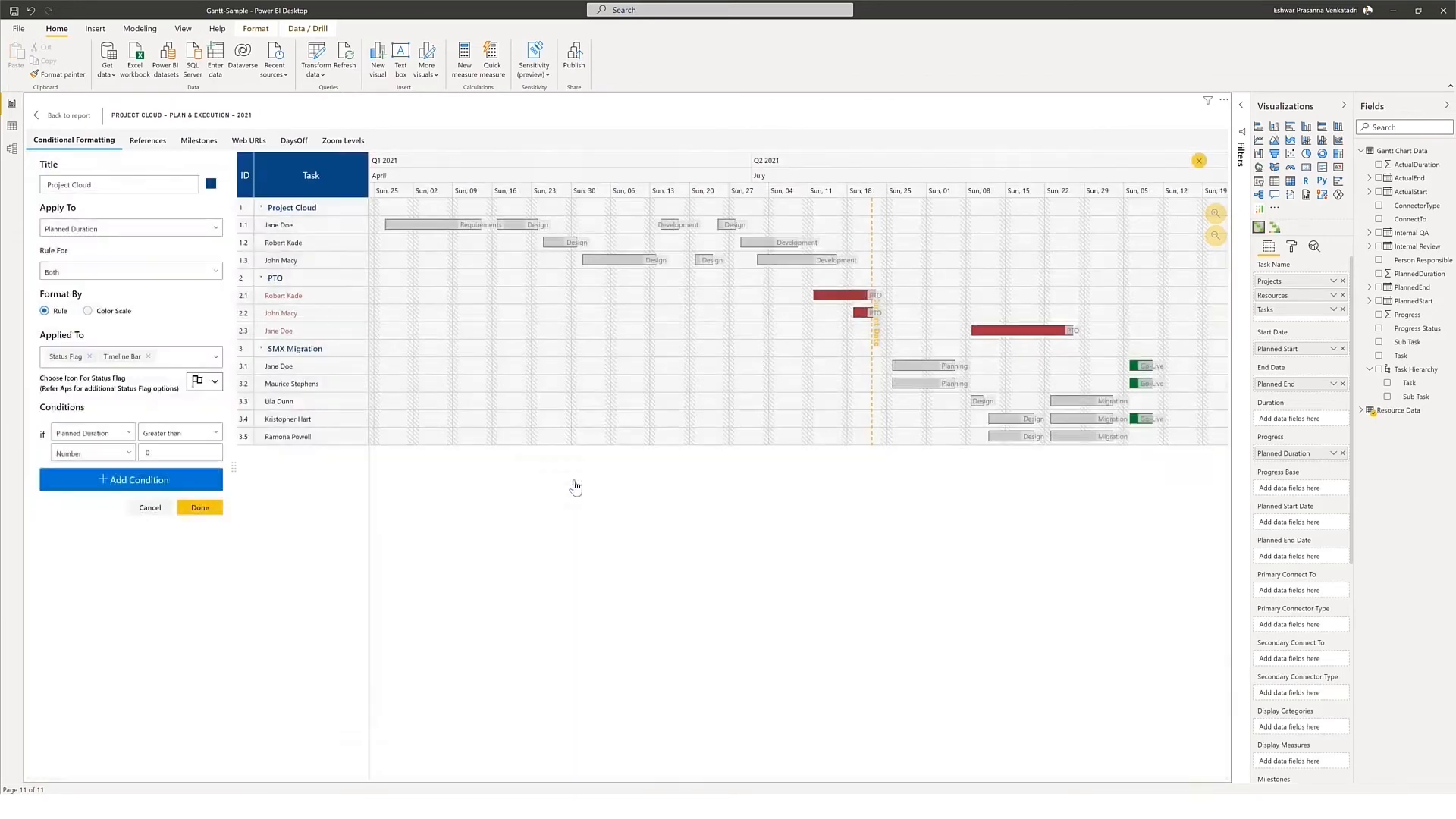
click(130, 228)
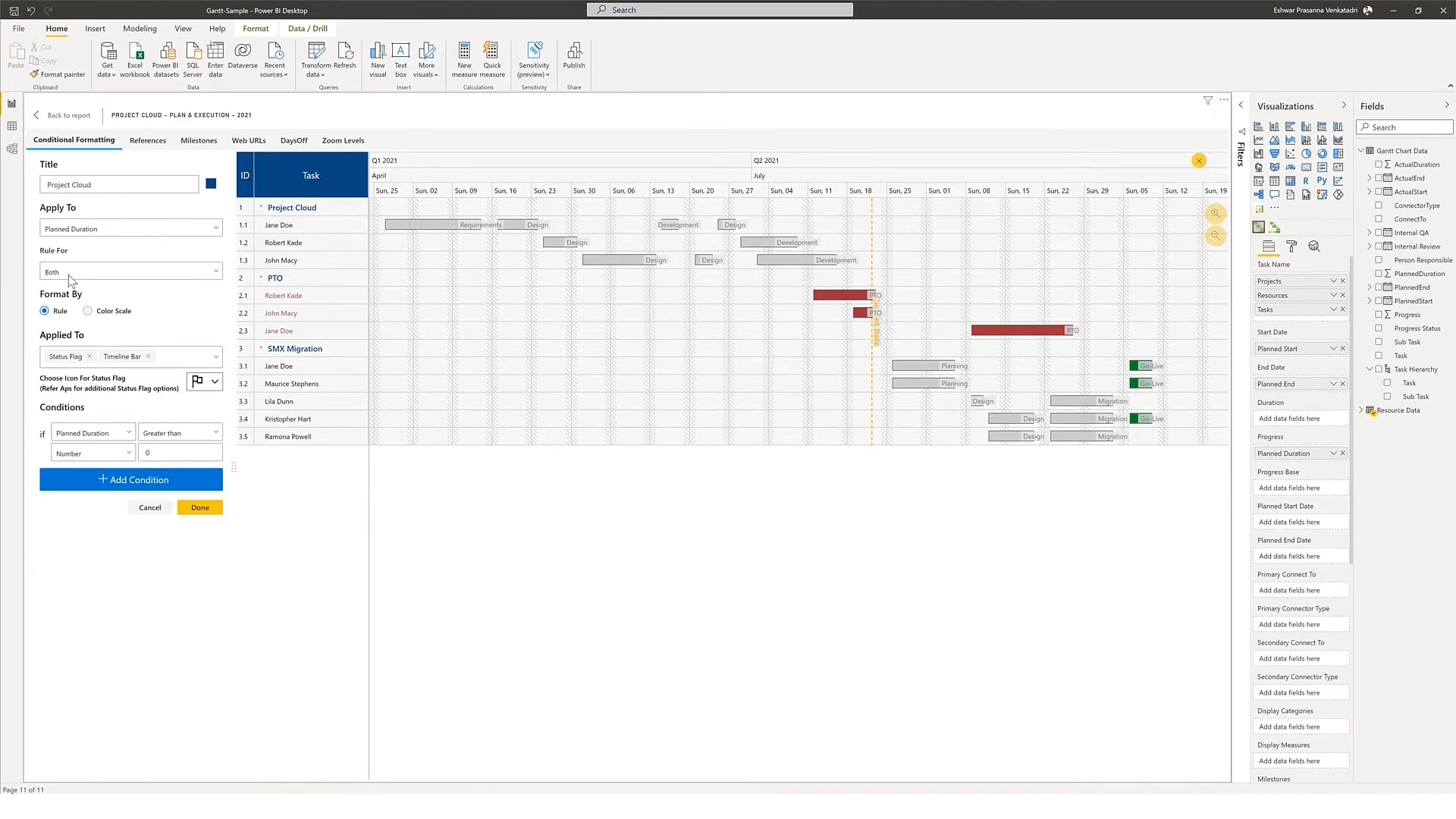
click(130, 271)
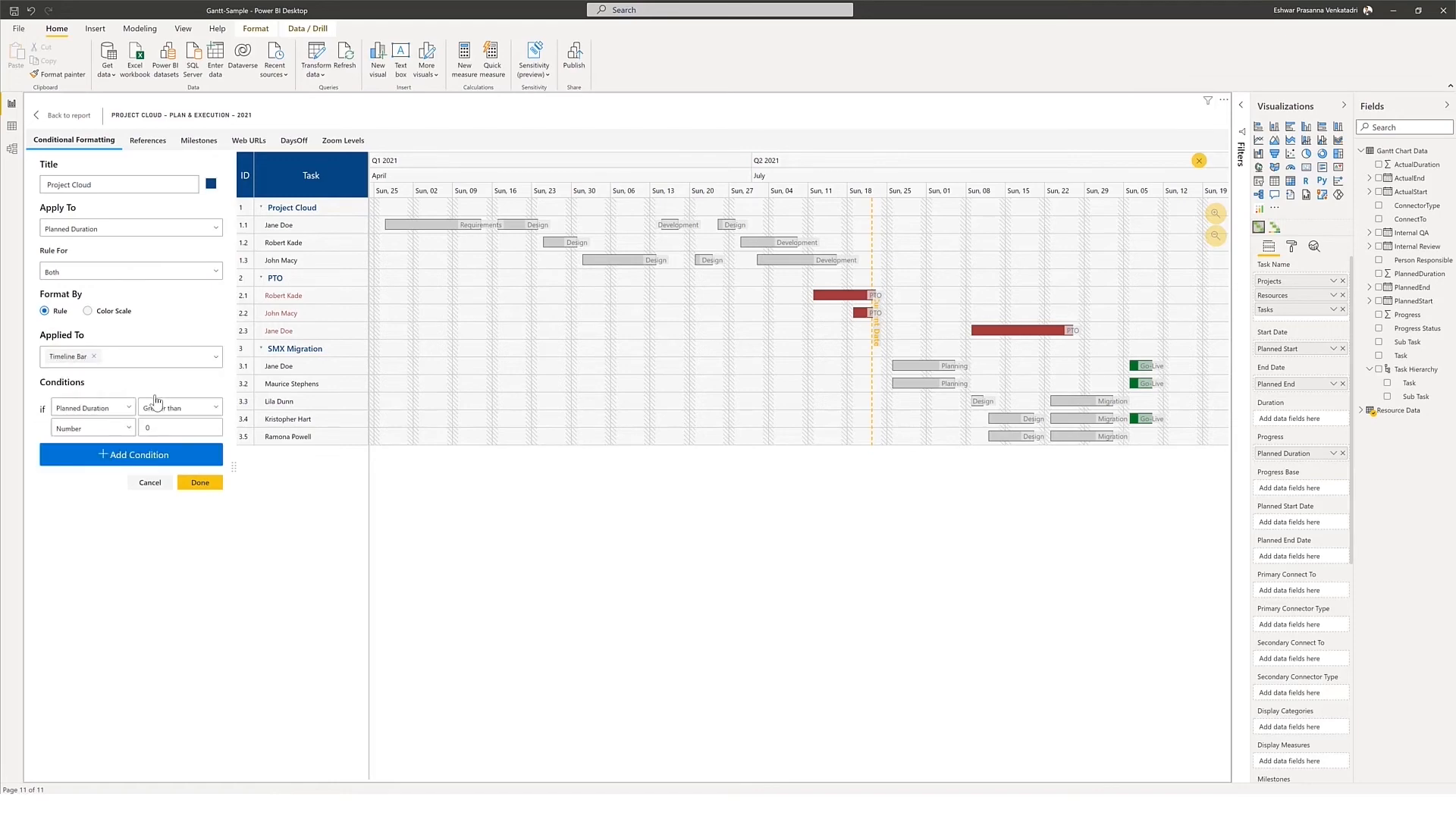
Step: Set the condition to Projects equals Project Cloud and save the rule
click(92, 407)
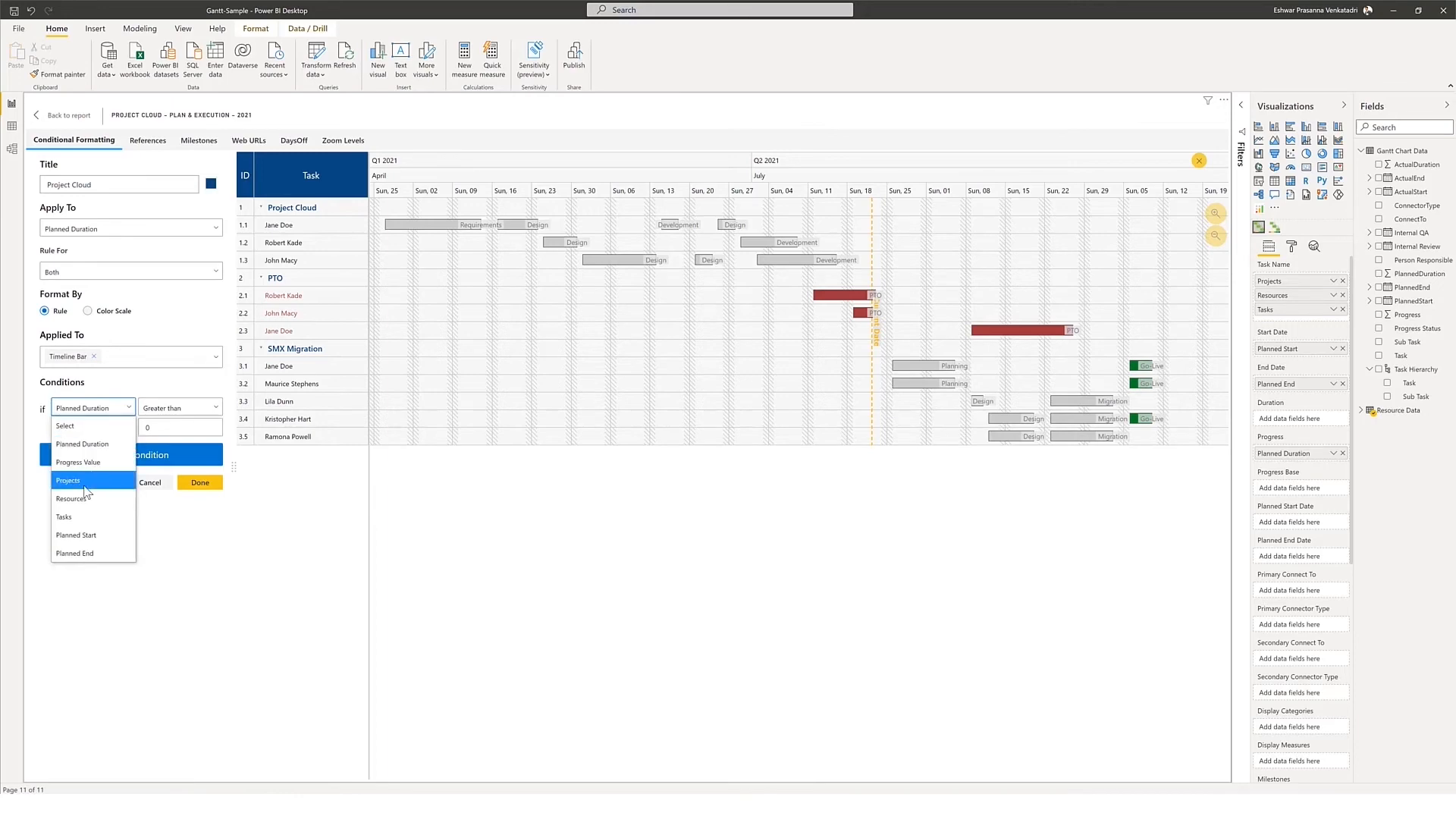
click(67, 480)
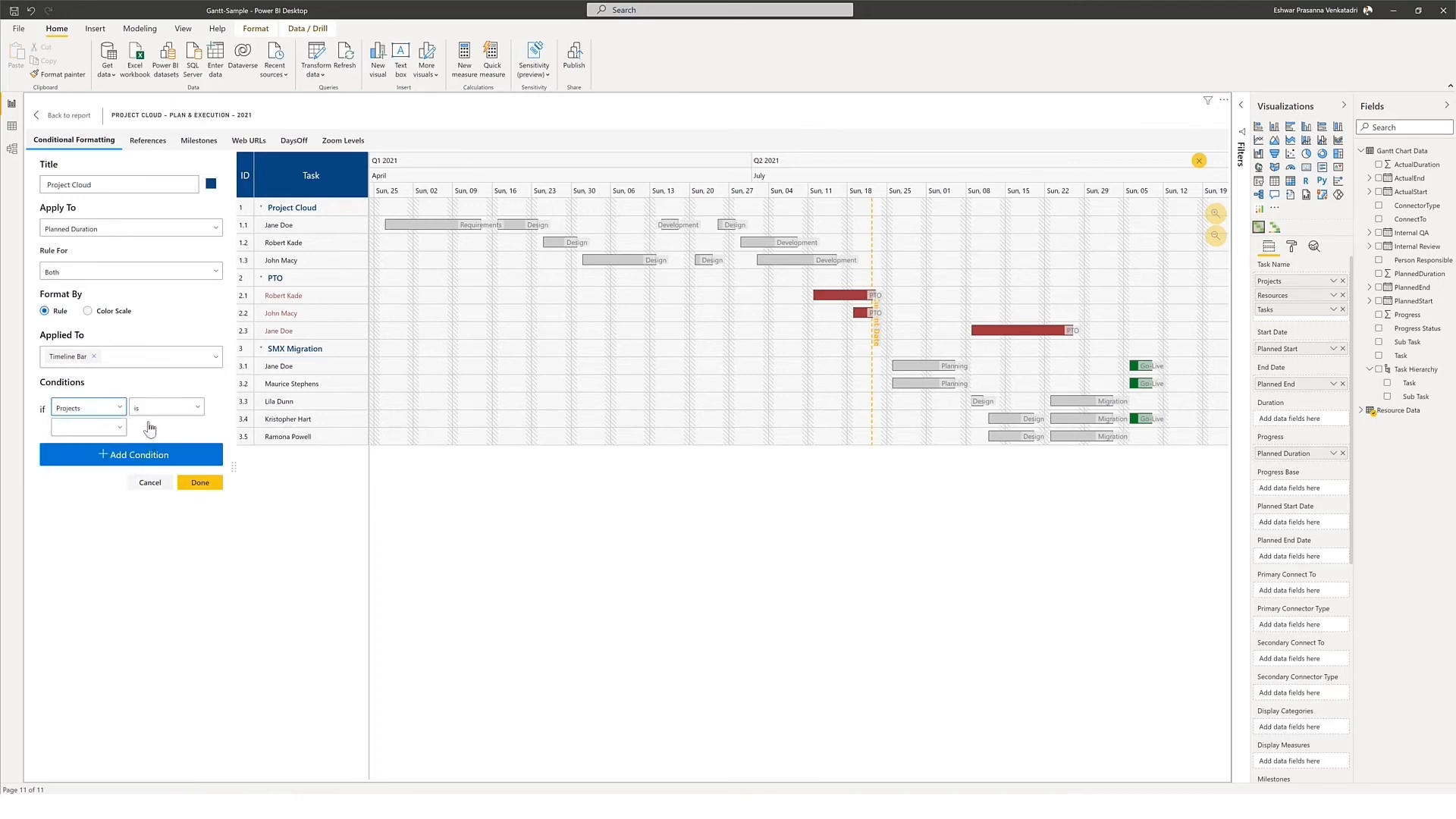
click(83, 428)
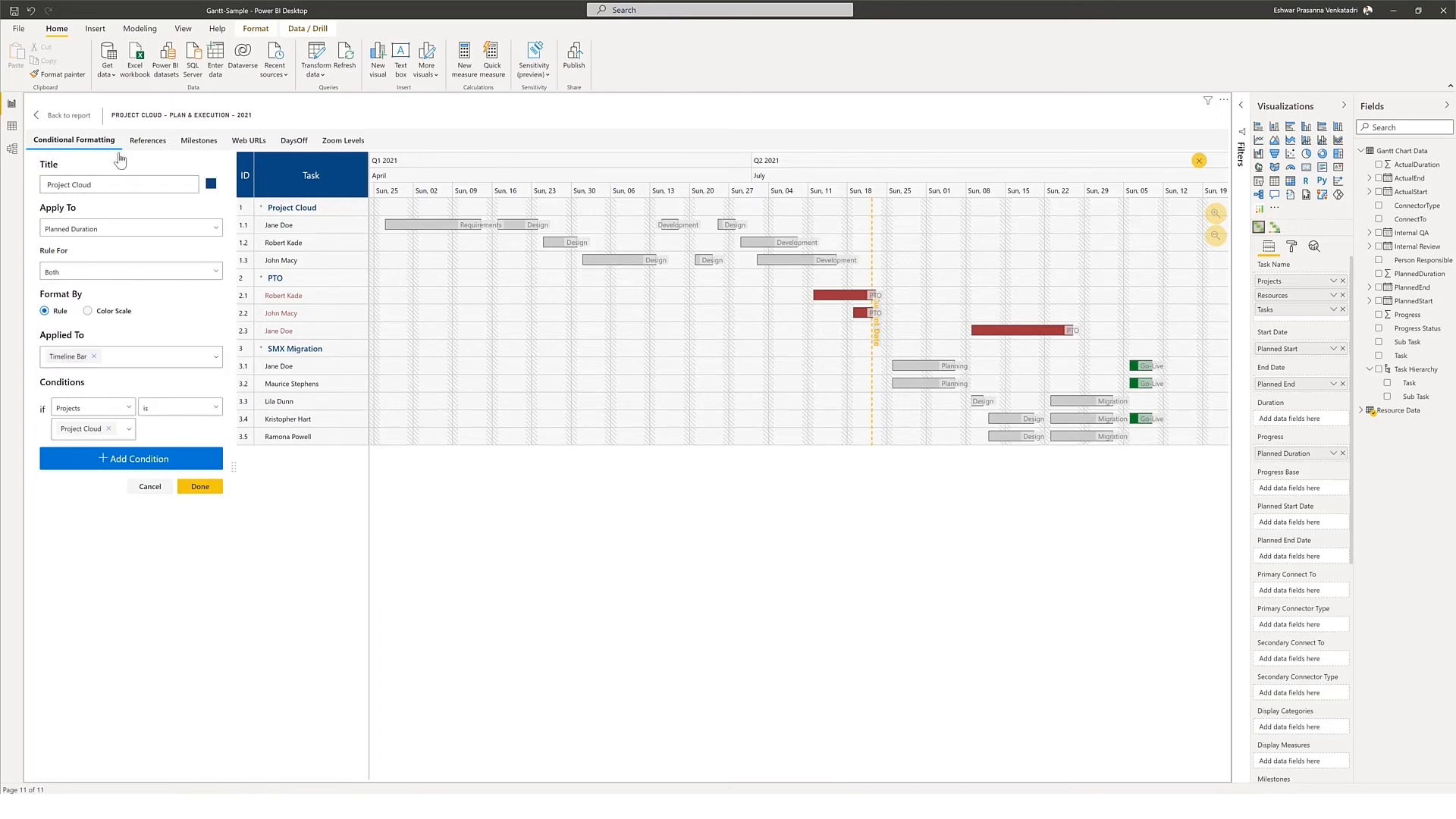
click(199, 486)
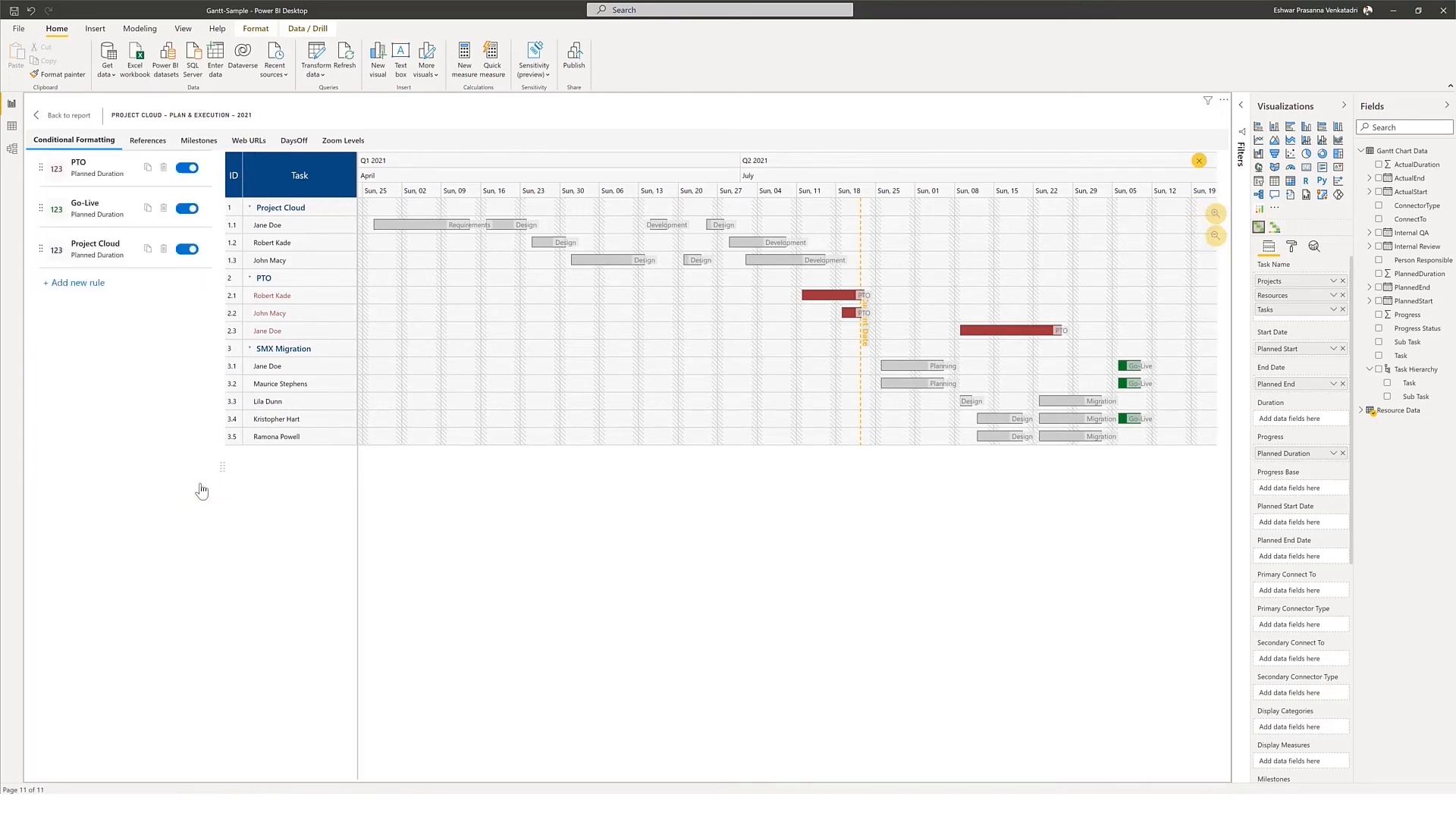